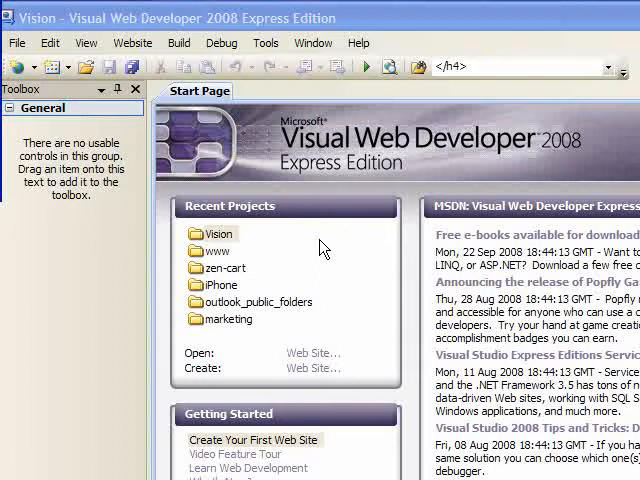
{"action": "mouse_move", "coordinate": [115, 62]}
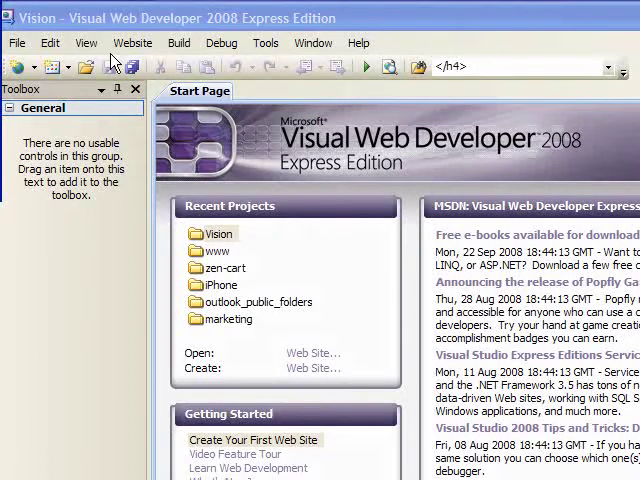
{"action": "mouse_move", "coordinate": [165, 68]}
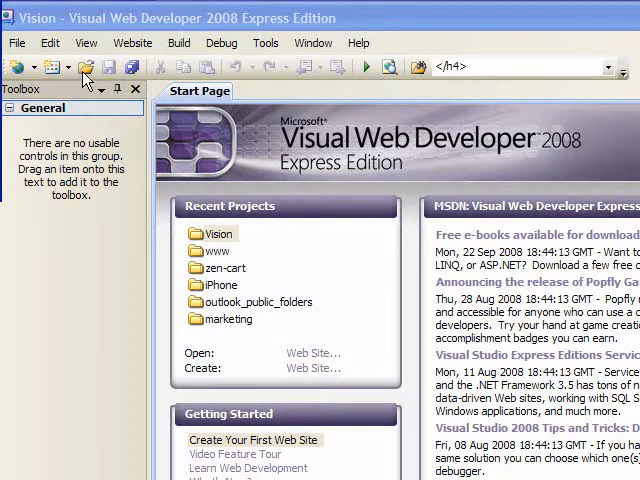
Show the Add New Item and Add Existing Item choices for the Vision site.
{"action": "left_click", "coordinate": [58, 66]}
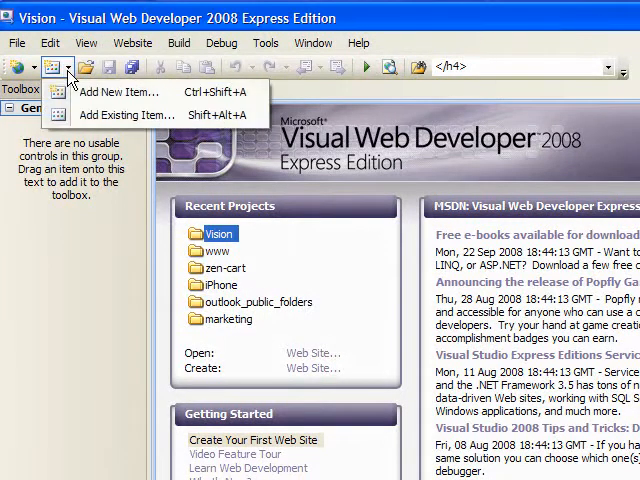
Add a Visual Basic Web Form named Ike.aspx with code in a separate file.
{"action": "left_click", "coordinate": [119, 92]}
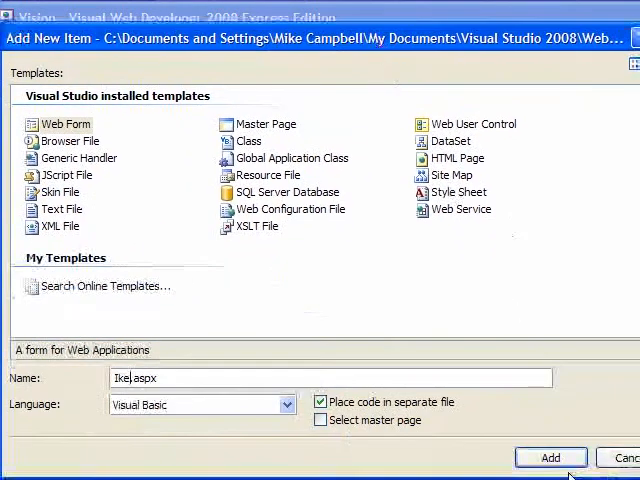
{"action": "left_click", "coordinate": [549, 457]}
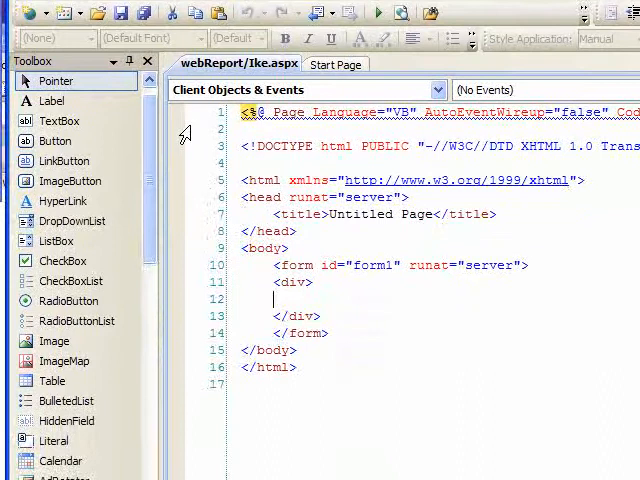
Scroll the Toolbox down to the Data controls such as GridView and DataList.
{"action": "scroll", "scroll_direction": "down", "scroll_amount": 3}
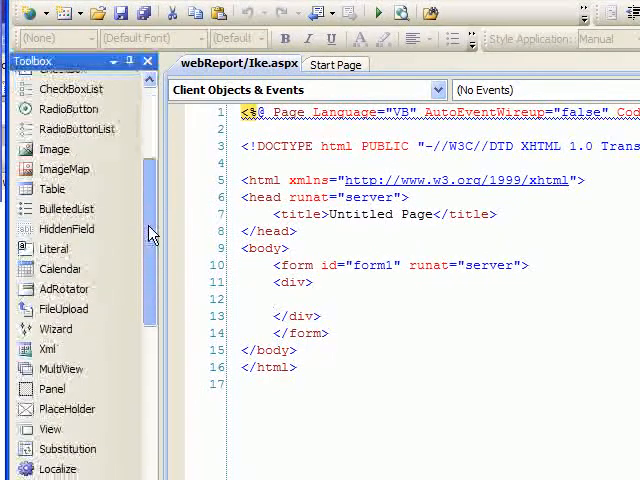
{"action": "scroll", "scroll_direction": "down", "scroll_amount": 3}
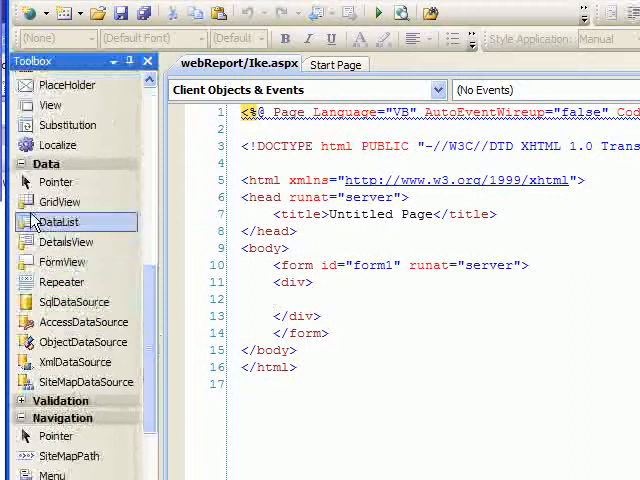
{"action": "mouse_move", "coordinate": [58, 202]}
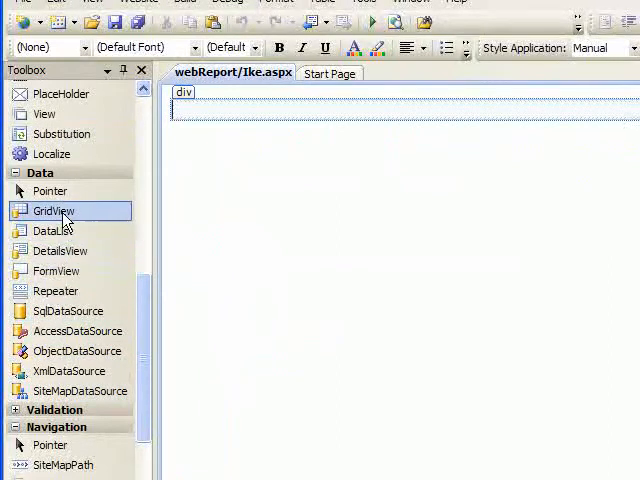
Place a GridView in the page's div and give it a new SQL Database data source.
{"action": "left_click_drag", "start_coordinate": [54, 211], "coordinate": [190, 115]}
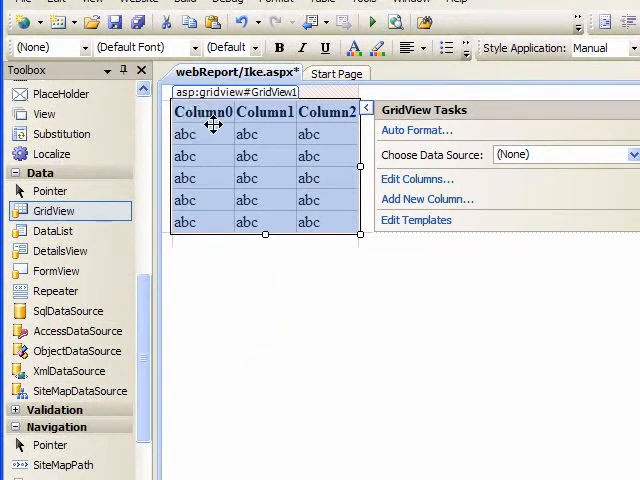
{"action": "mouse_move", "coordinate": [343, 127]}
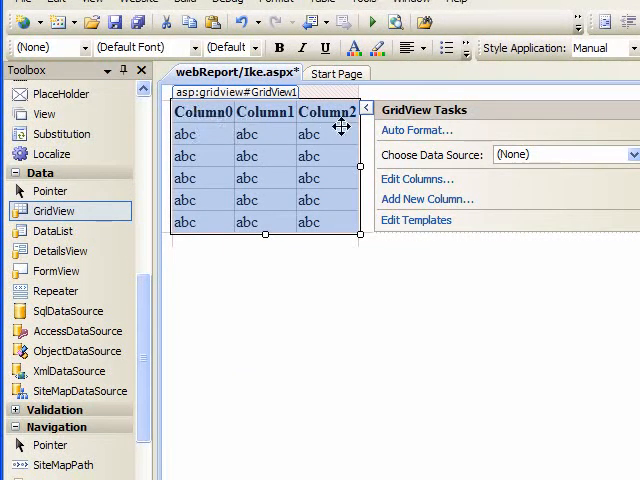
{"action": "mouse_move", "coordinate": [475, 160]}
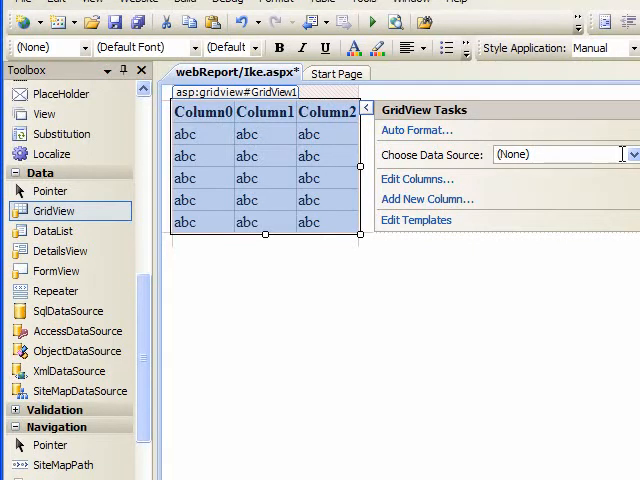
{"action": "left_click", "coordinate": [623, 154]}
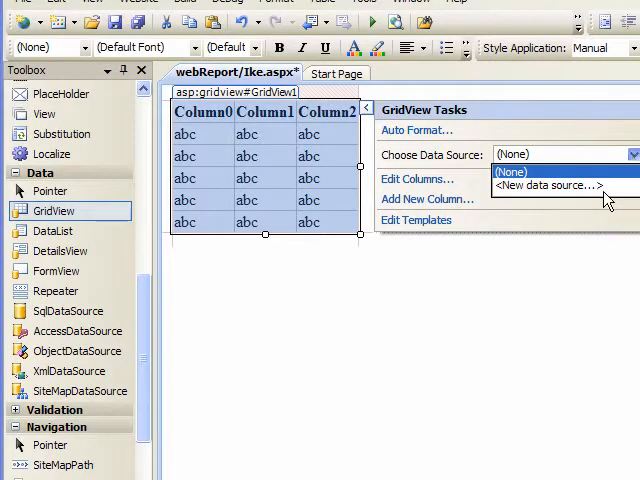
{"action": "left_click", "coordinate": [512, 172]}
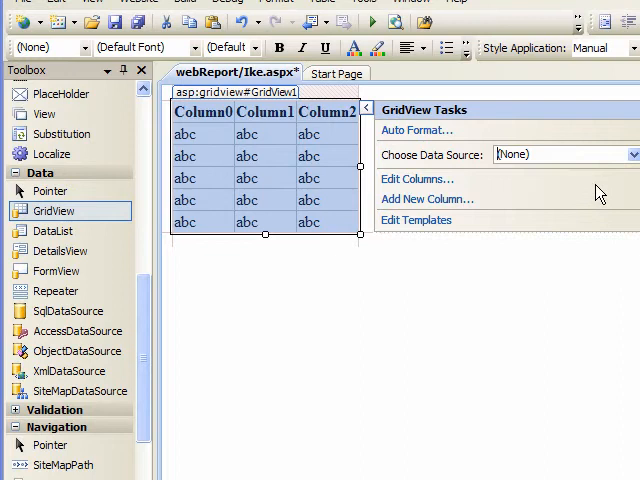
{"action": "left_click", "coordinate": [630, 154]}
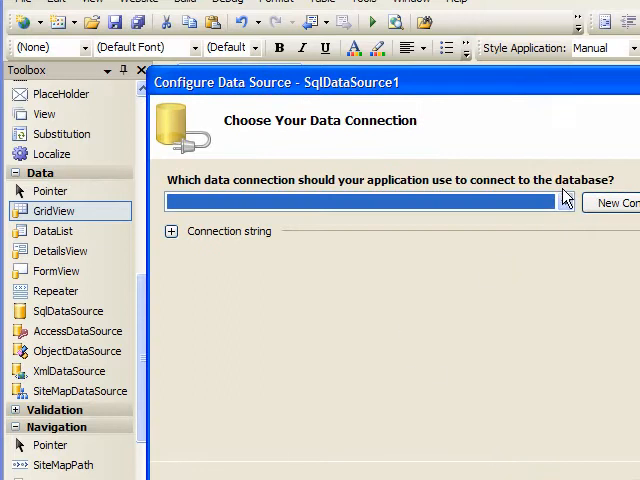
Pick the database connection, choose a custom SQL SELECT statement, and copy the query.
{"action": "left_click", "coordinate": [564, 201]}
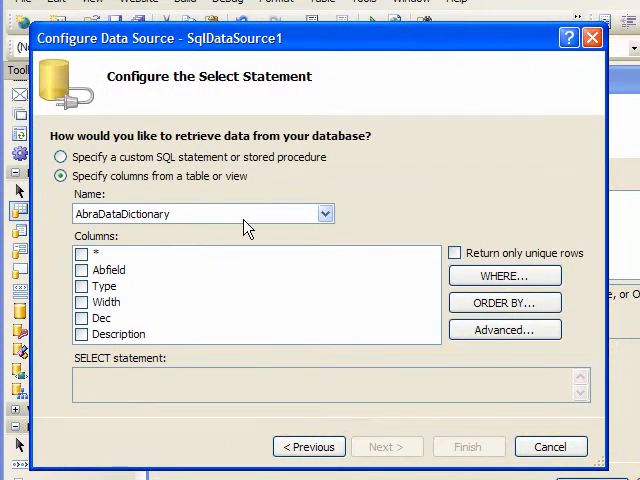
{"action": "left_click", "coordinate": [324, 213]}
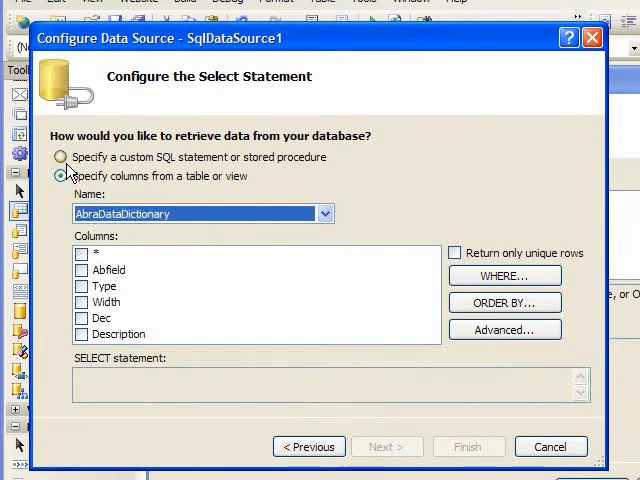
{"action": "left_click", "coordinate": [61, 157]}
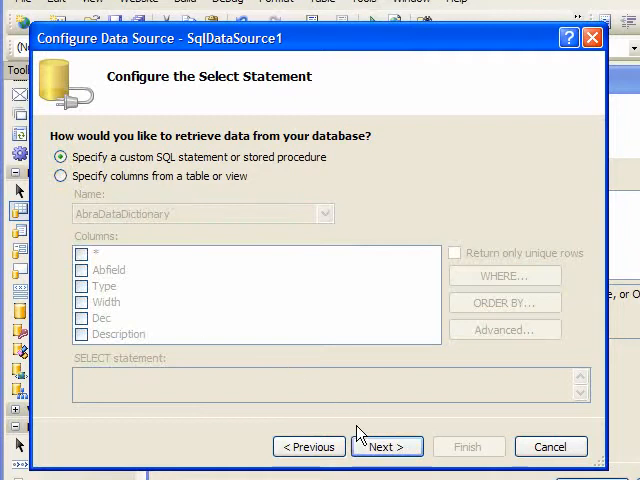
{"action": "left_click", "coordinate": [386, 446]}
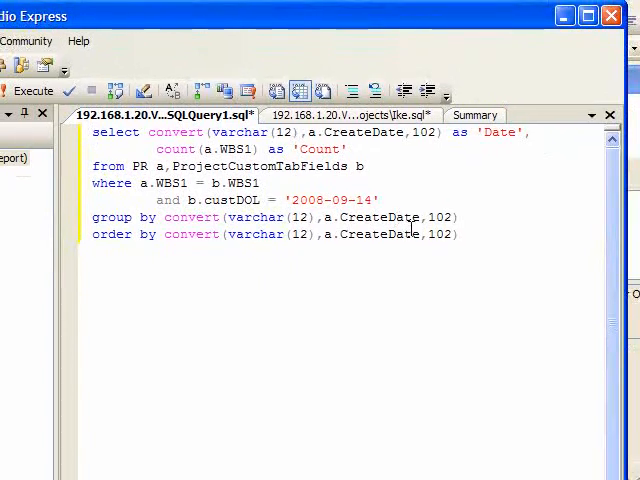
{"action": "mouse_move", "coordinate": [365, 252]}
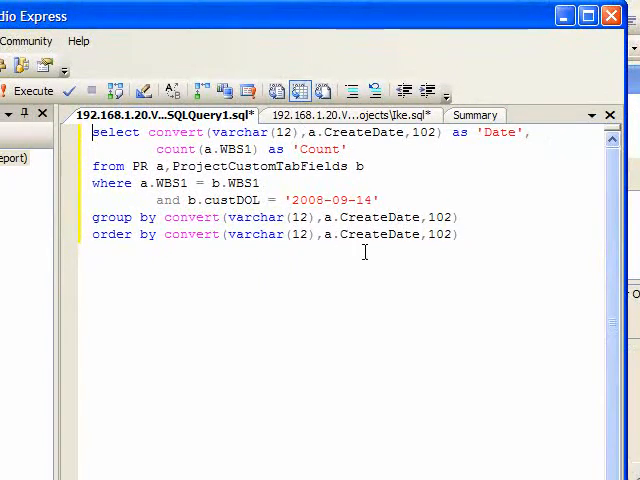
{"action": "key", "text": "ctrl+a"}
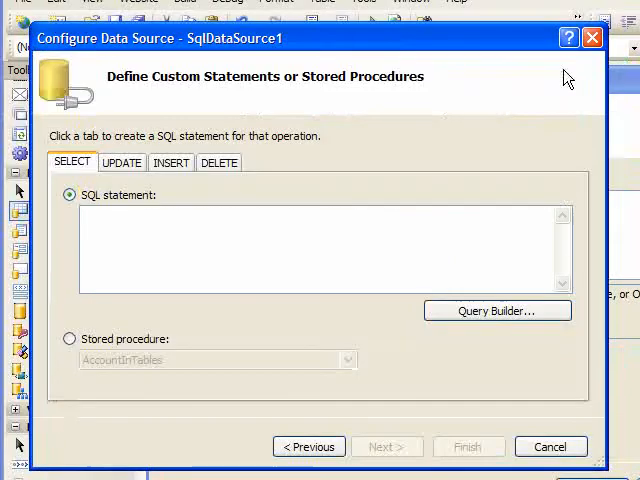
Paste the date-count query into SqlDataSource1's SELECT box and finish the wizard.
{"action": "left_click", "coordinate": [230, 218]}
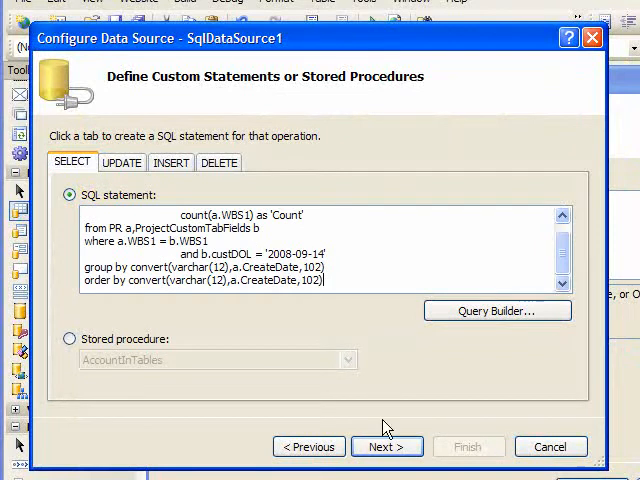
{"action": "left_click", "coordinate": [386, 446]}
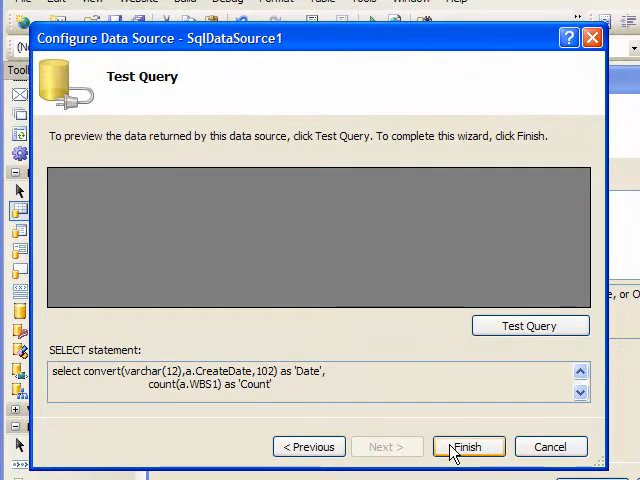
{"action": "mouse_move", "coordinate": [455, 452]}
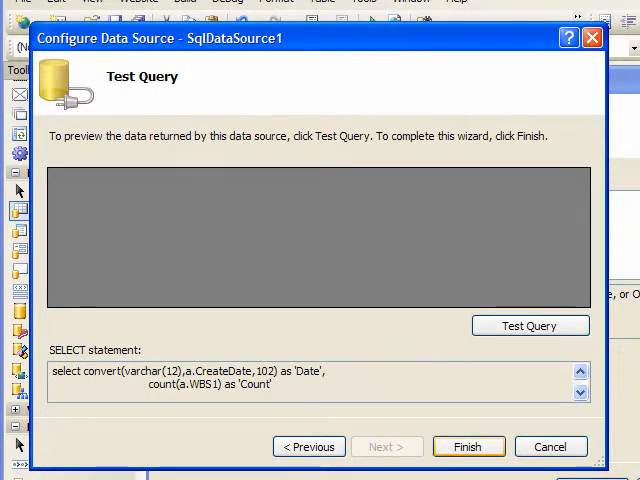
{"action": "left_click", "coordinate": [468, 446]}
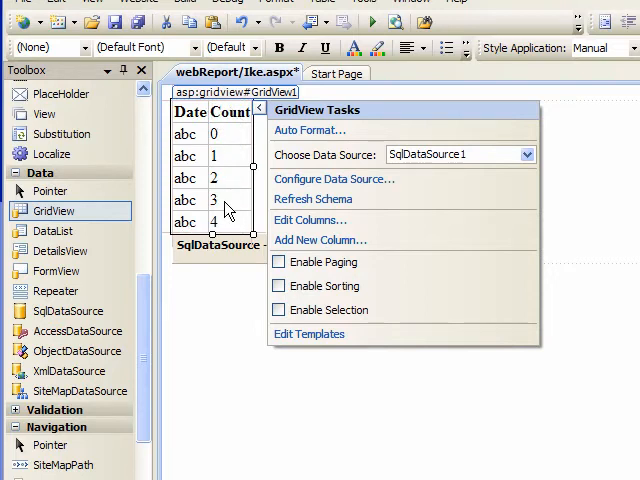
{"action": "mouse_move", "coordinate": [362, 186]}
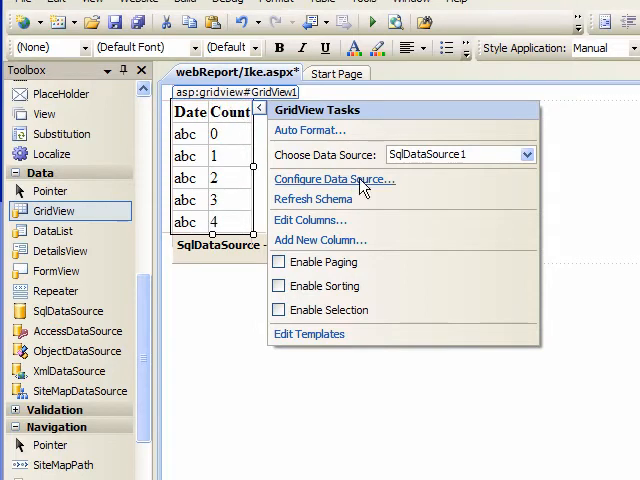
Apply the Professional AutoFormat scheme to the GridView and enable sorting.
{"action": "left_click", "coordinate": [309, 130]}
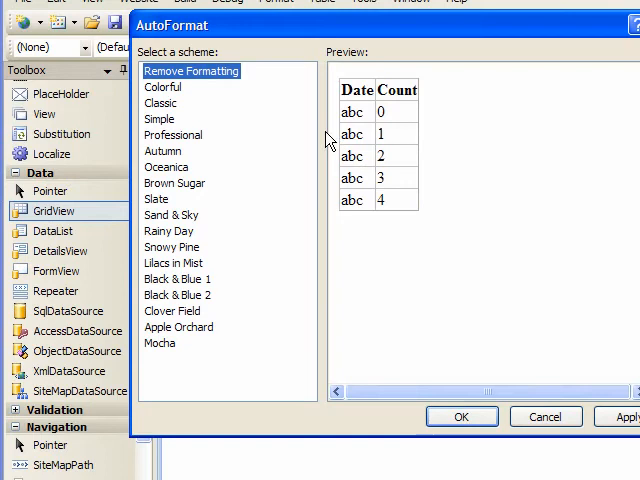
{"action": "left_click", "coordinate": [173, 135]}
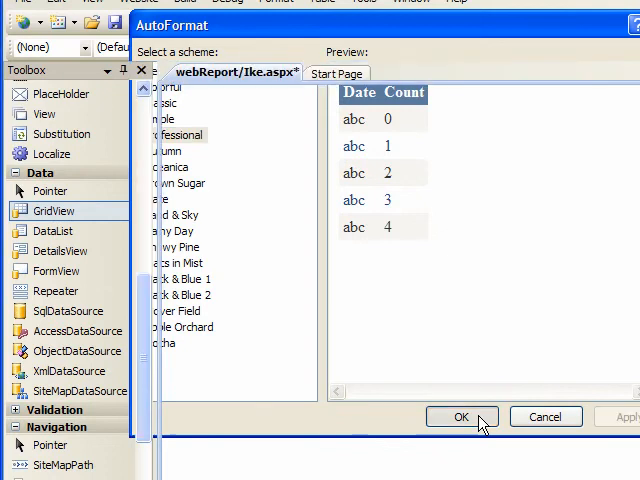
{"action": "left_click", "coordinate": [461, 417]}
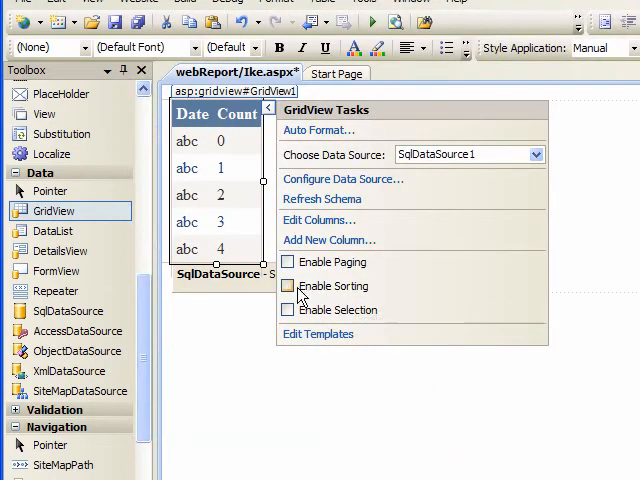
{"action": "mouse_move", "coordinate": [289, 287]}
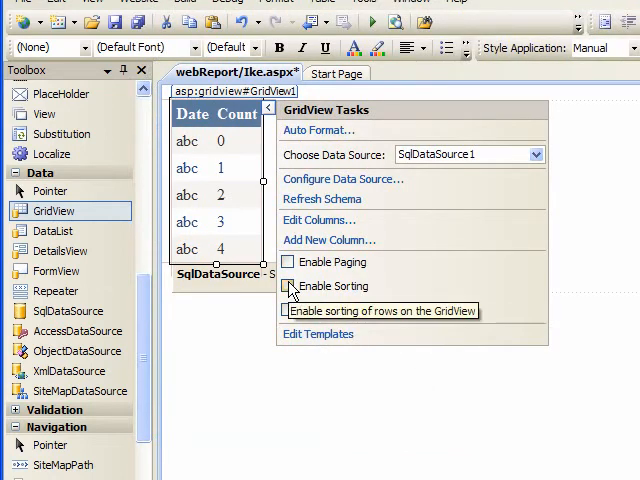
{"action": "left_click", "coordinate": [288, 287]}
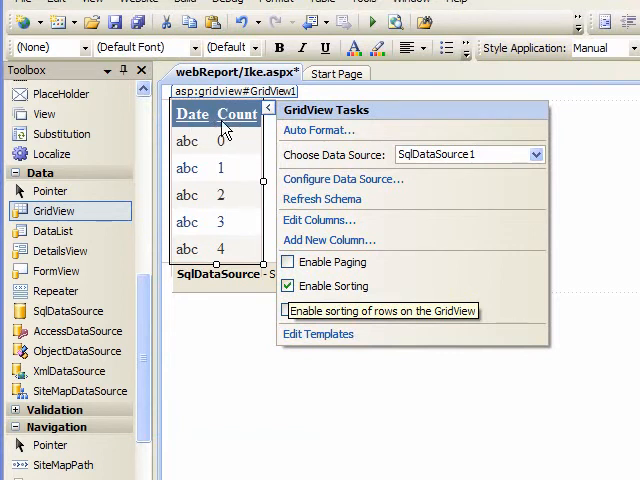
{"action": "mouse_move", "coordinate": [248, 148]}
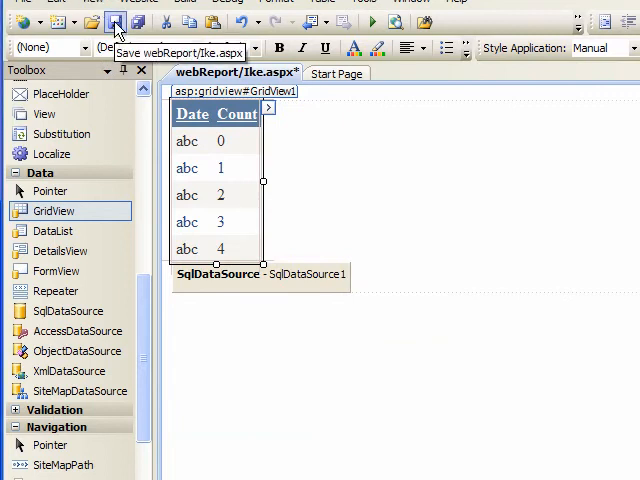
Save webReport/Ike.aspx from the toolbar.
{"action": "left_click", "coordinate": [114, 21]}
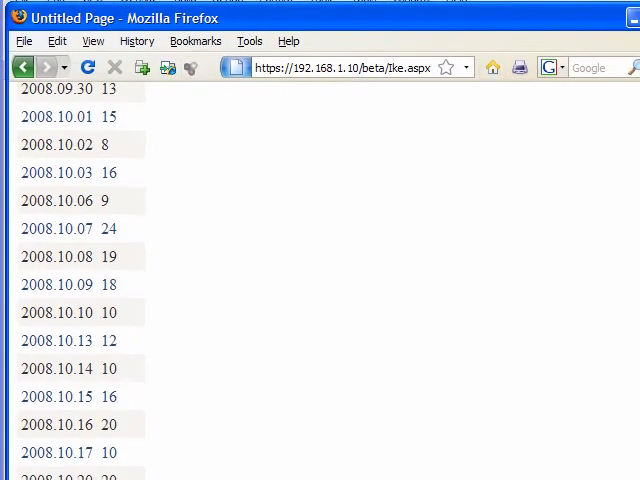
Scroll the Firefox report and sort by Count, lowest first, then highest first.
{"action": "scroll", "scroll_direction": "up", "scroll_amount": 3}
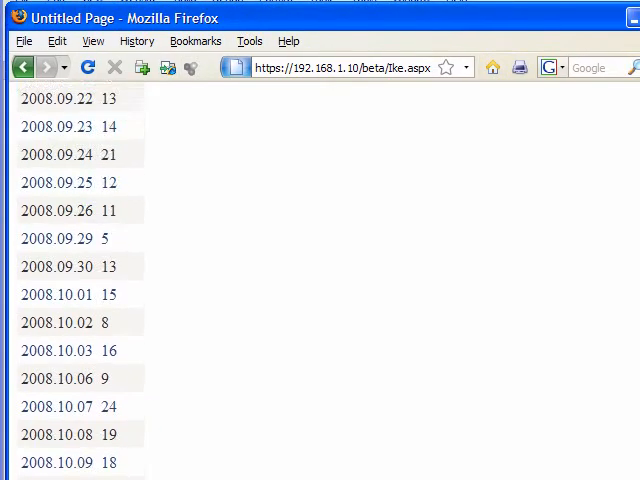
{"action": "scroll", "scroll_direction": "up", "scroll_amount": 3}
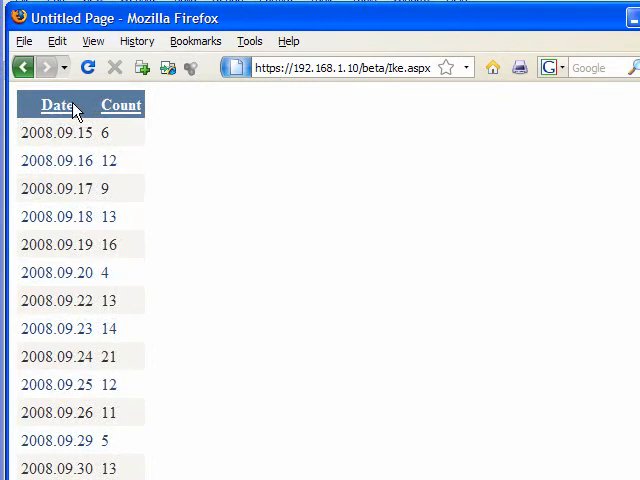
{"action": "left_click", "coordinate": [120, 105]}
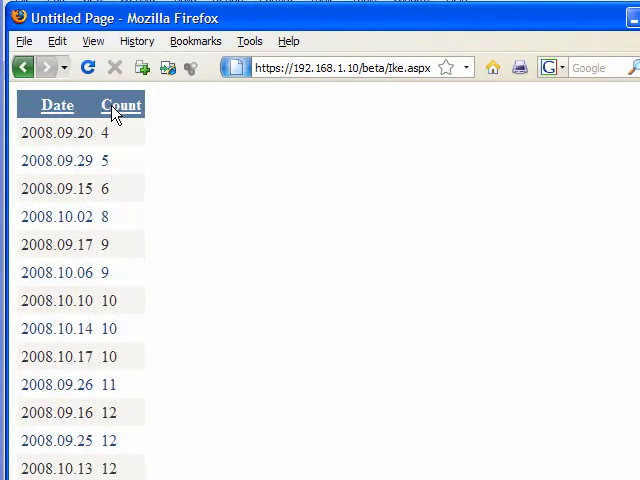
{"action": "left_click", "coordinate": [120, 106]}
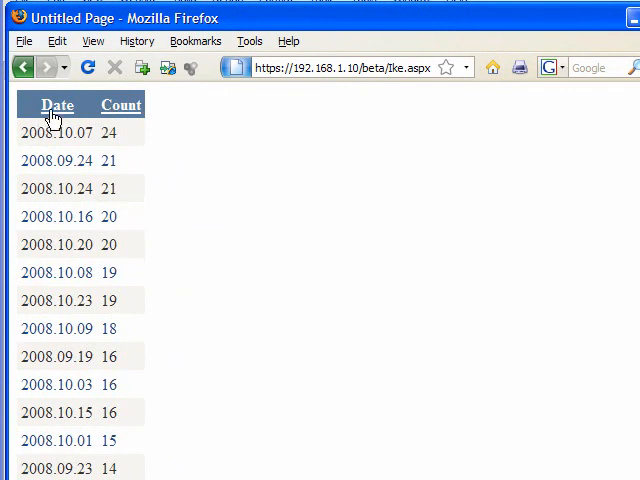